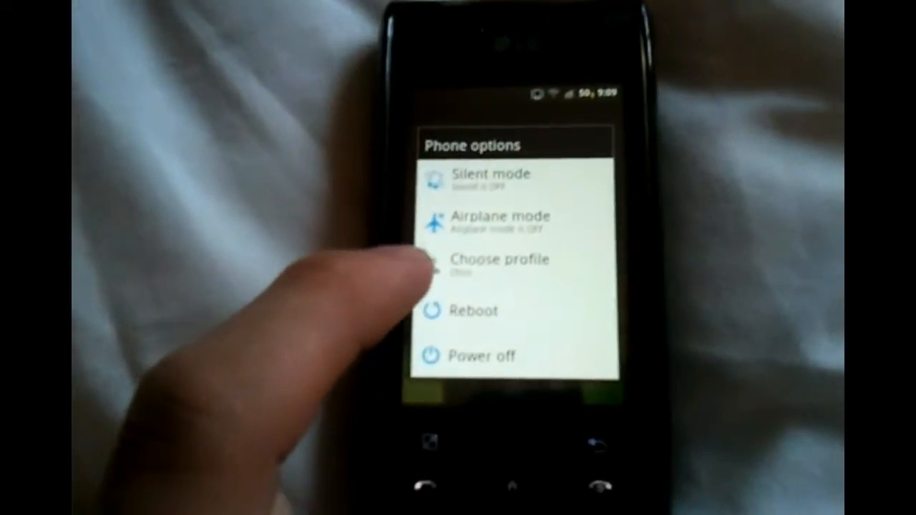
# Step: Reboot the phone into recovery mode from the Phone options menu
pyautogui.click(473, 309)
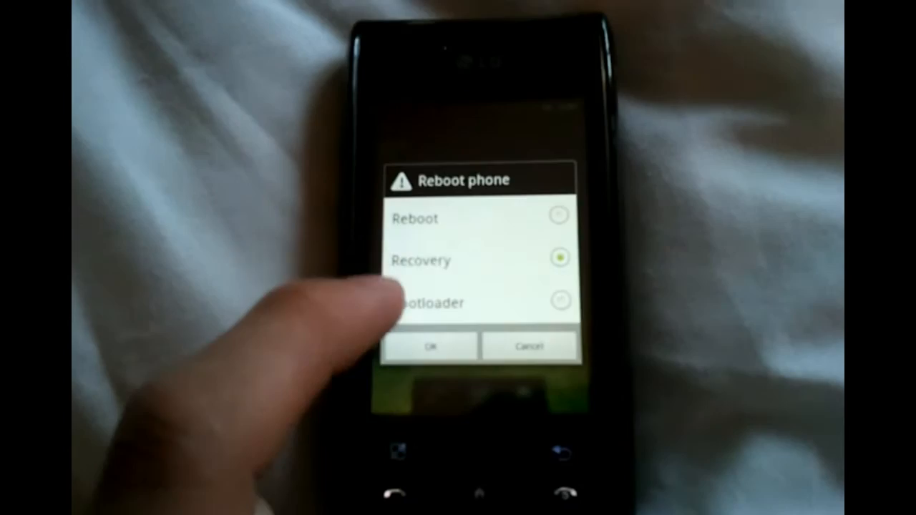
pyautogui.click(429, 348)
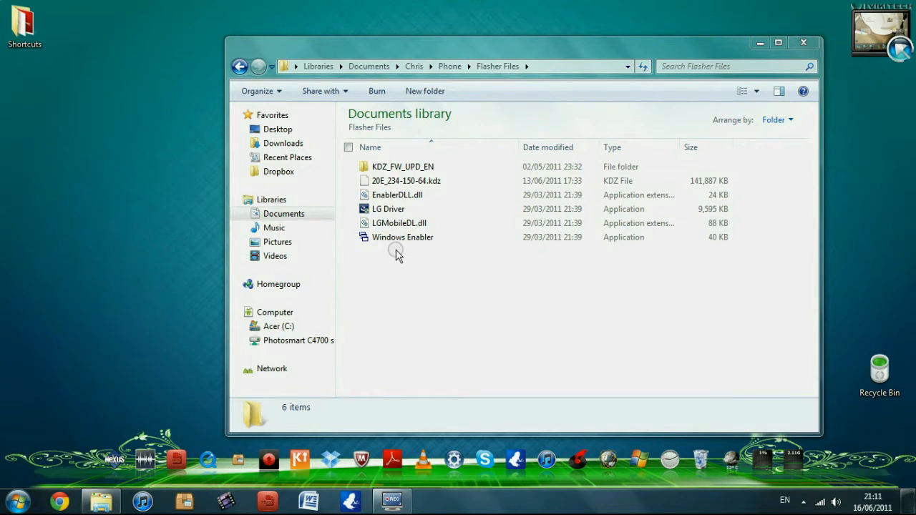
# Step: Set Windows Enabler to run in Windows XP (Service Pack 3) compatibility mode via its Properties
pyautogui.rightClick(402, 237)
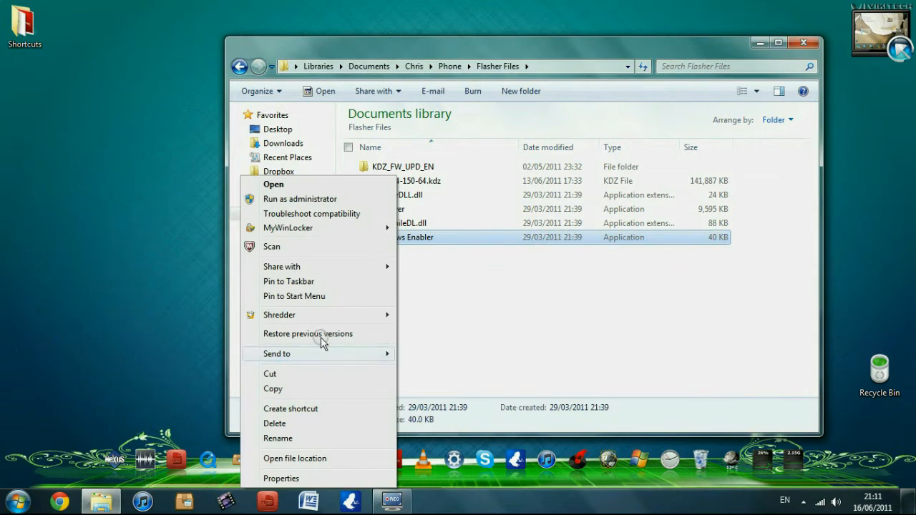
pyautogui.moveTo(308, 478)
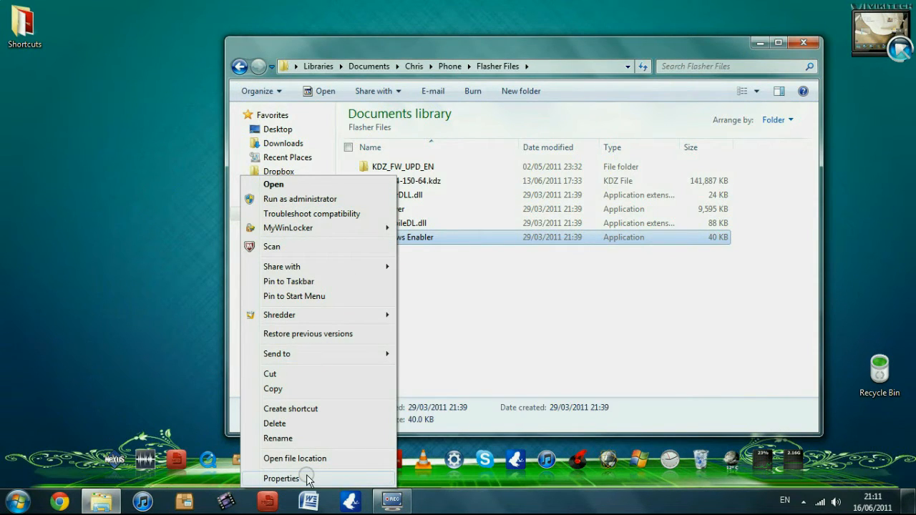
pyautogui.click(280, 478)
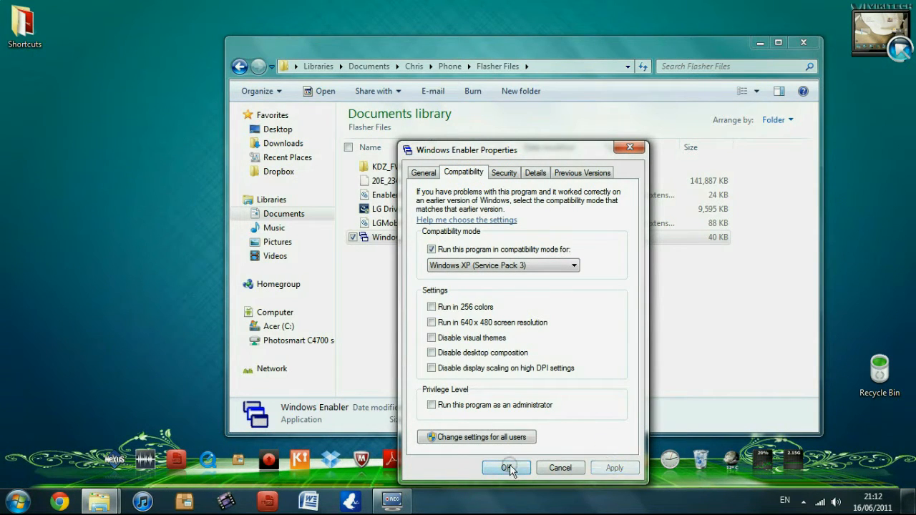
pyautogui.click(506, 466)
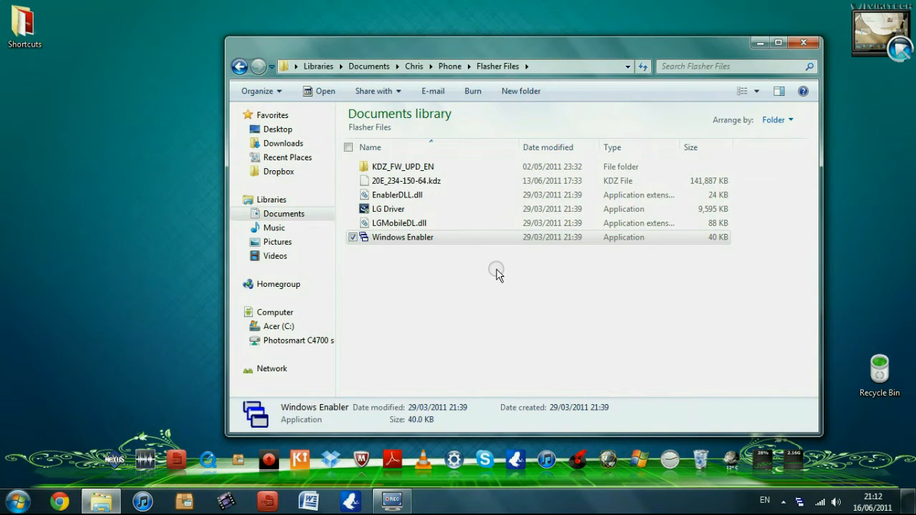
pyautogui.moveTo(501, 265)
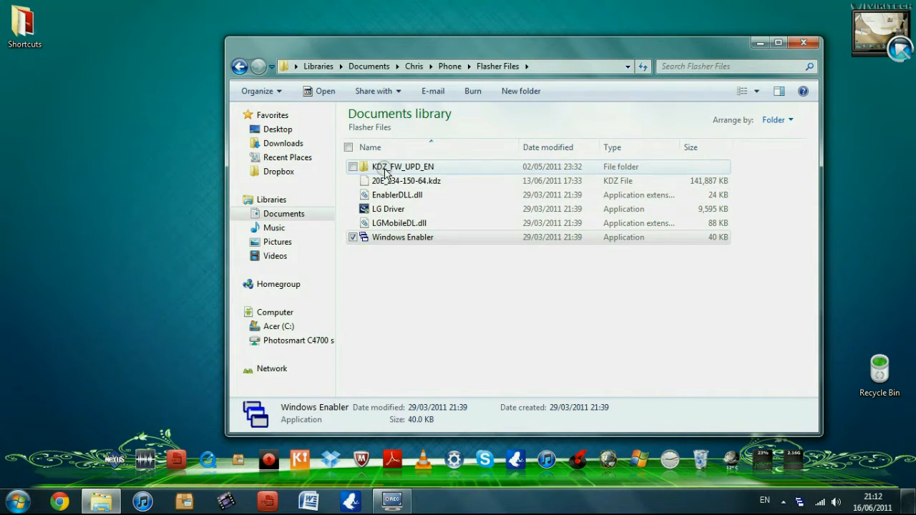
# Step: Enter the KDZ_FW_UPD_EN folder and launch the KDZ_FW_UPD updater
pyautogui.doubleClick(402, 166)
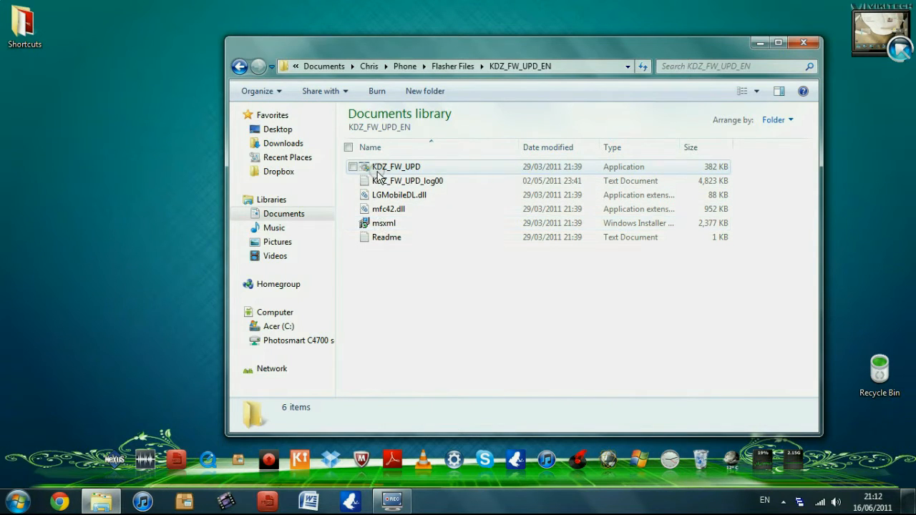
pyautogui.click(241, 65)
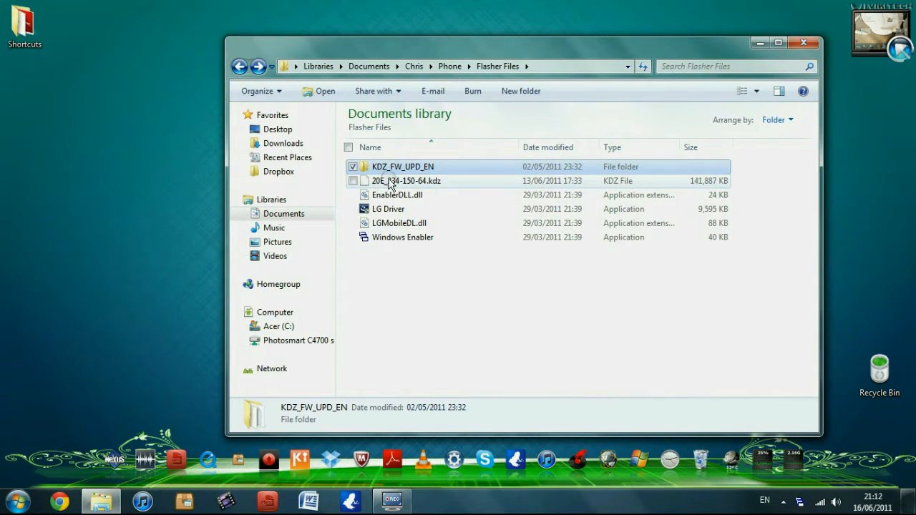
pyautogui.click(402, 166)
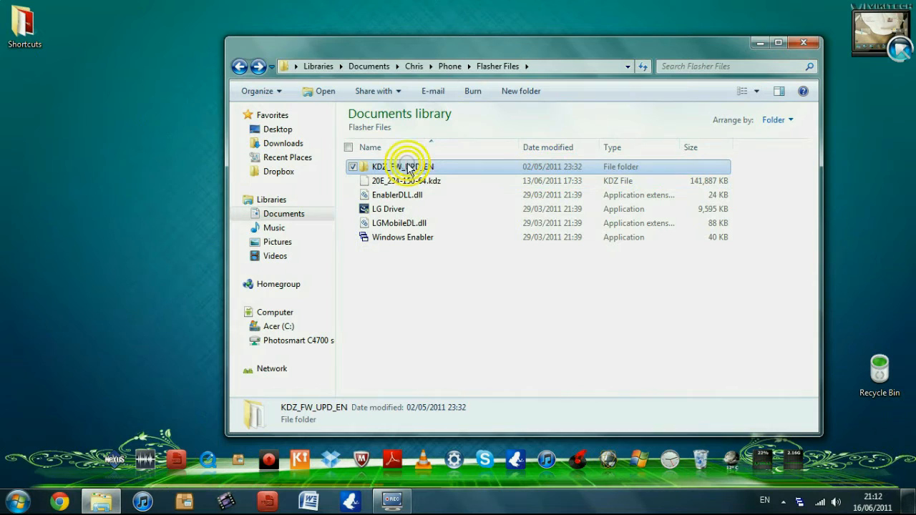
pyautogui.doubleClick(407, 166)
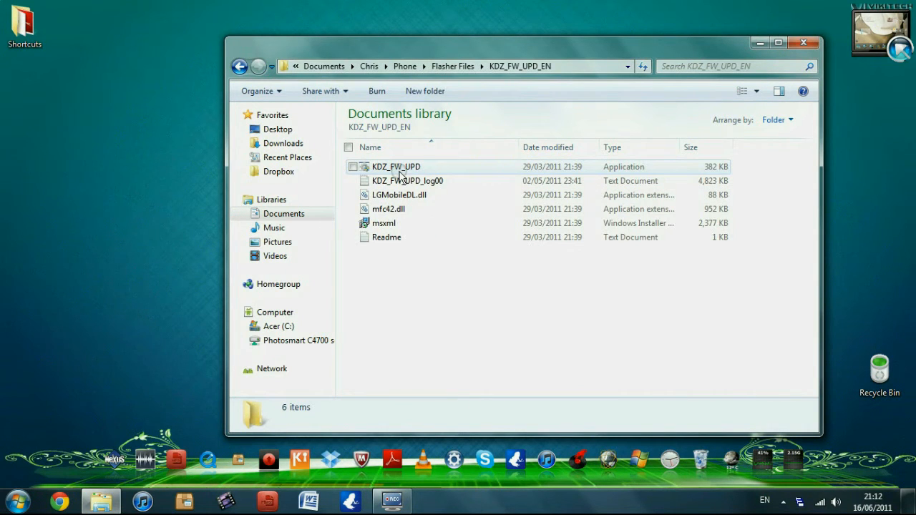
pyautogui.click(395, 166)
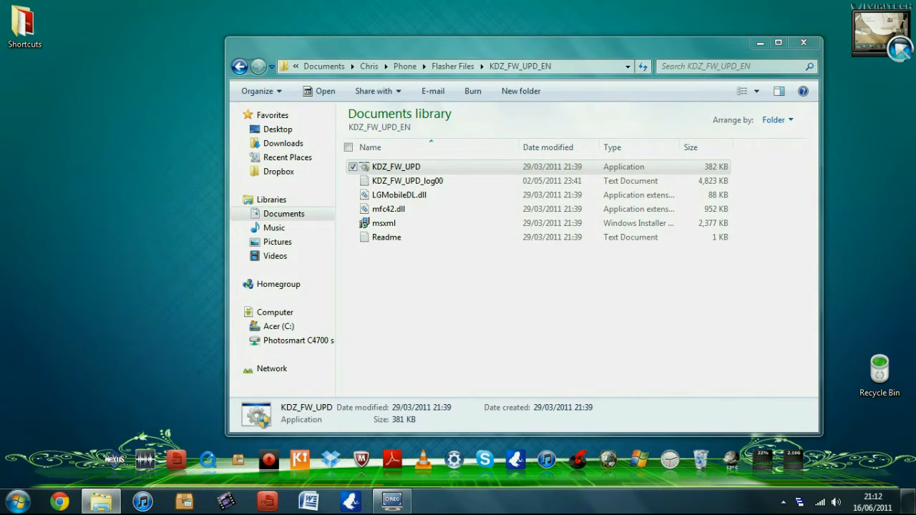
pyautogui.doubleClick(395, 166)
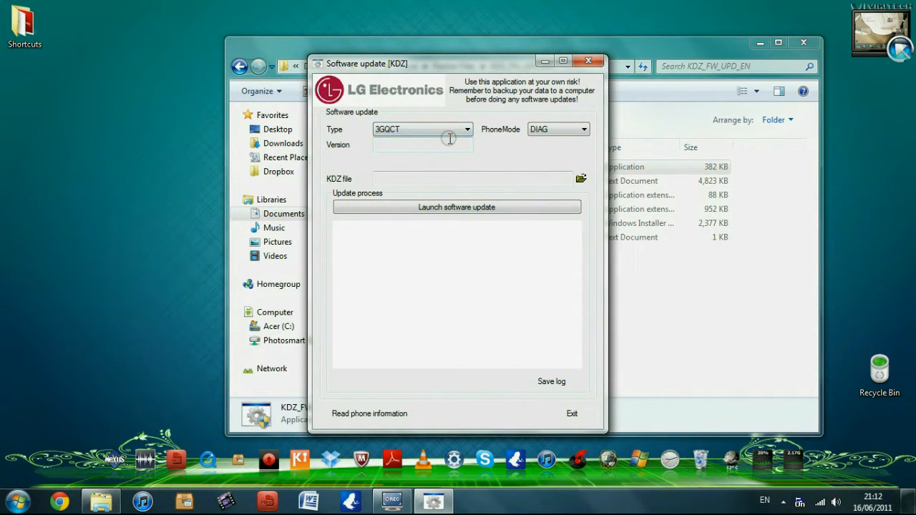
pyautogui.moveTo(581, 178)
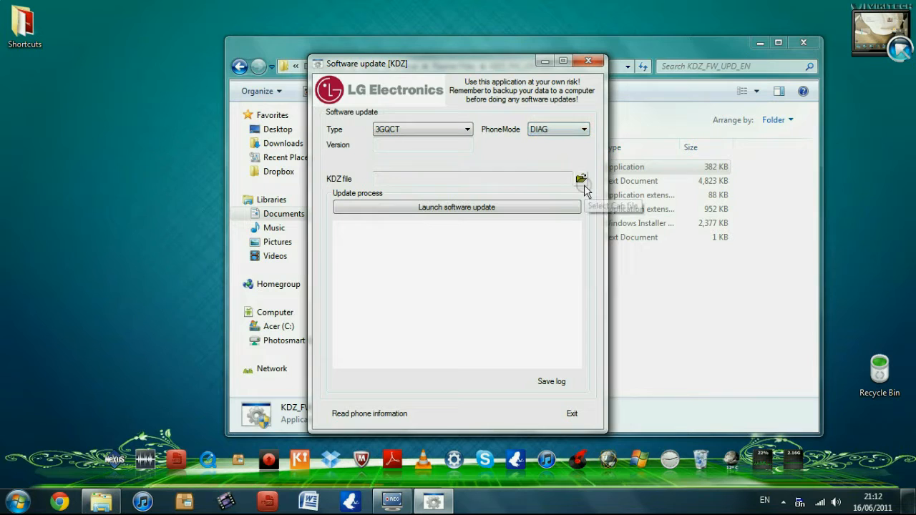
# Step: Load the 20E_234-150-64.kdz firmware from Chris > Phone > Flasher Files into the updater
pyautogui.click(581, 179)
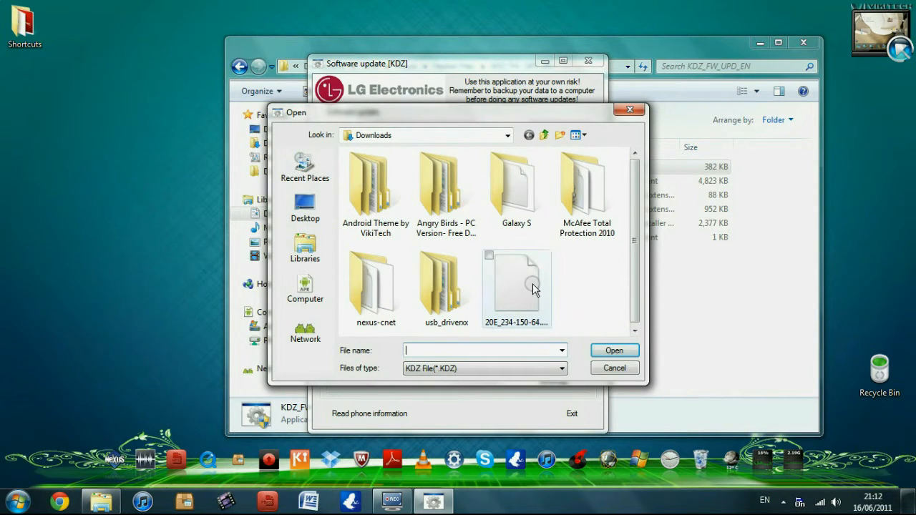
pyautogui.click(305, 246)
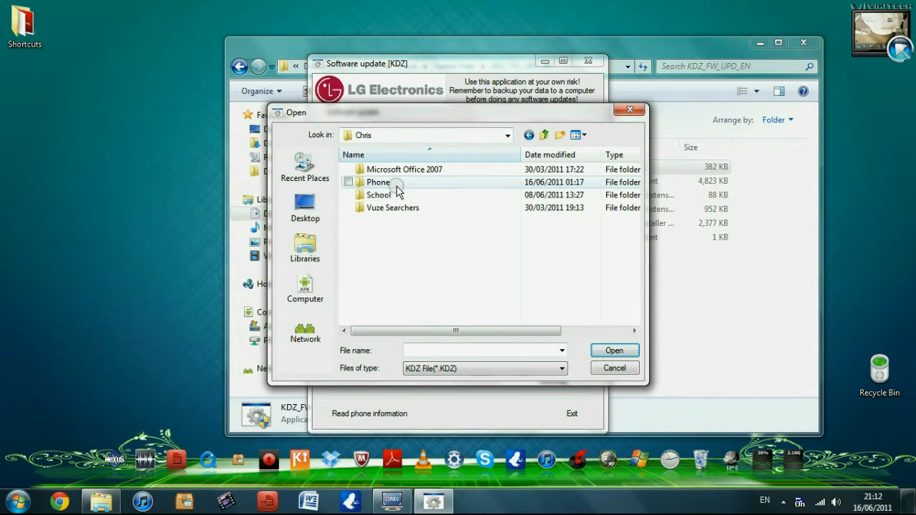
pyautogui.doubleClick(377, 182)
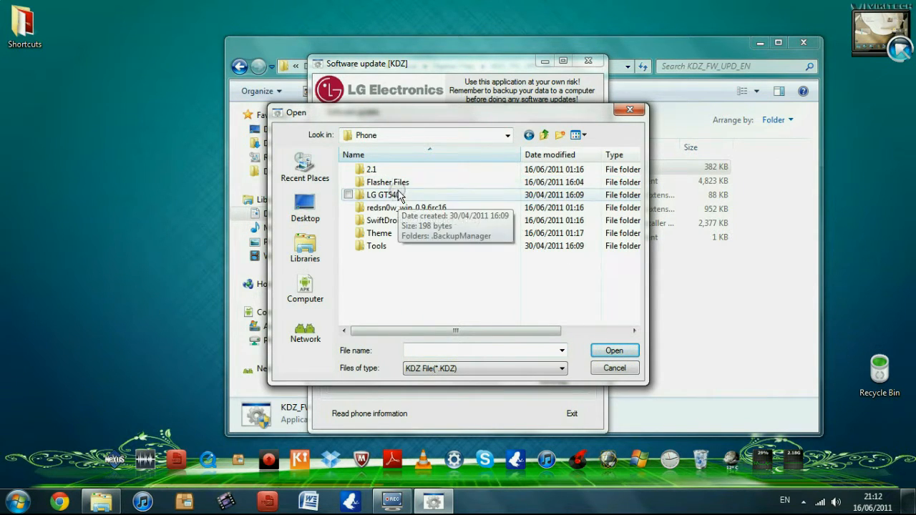
pyautogui.doubleClick(386, 181)
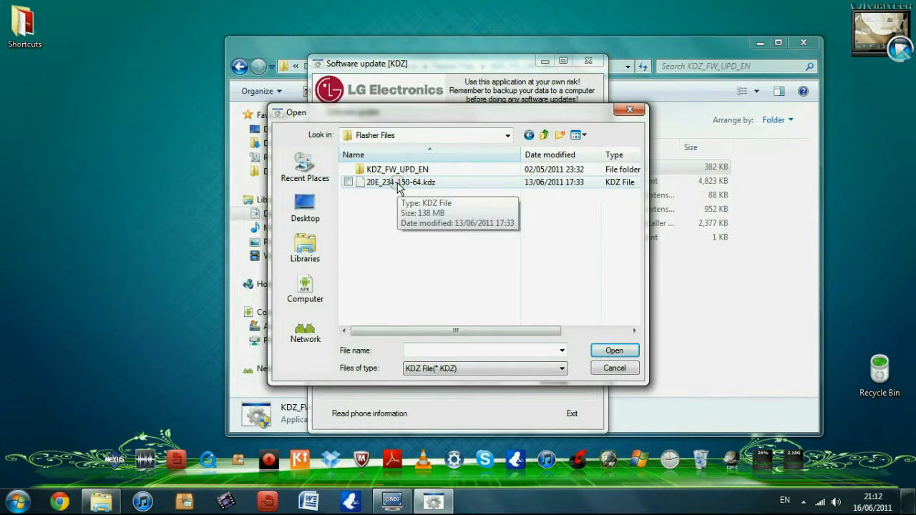
pyautogui.click(614, 349)
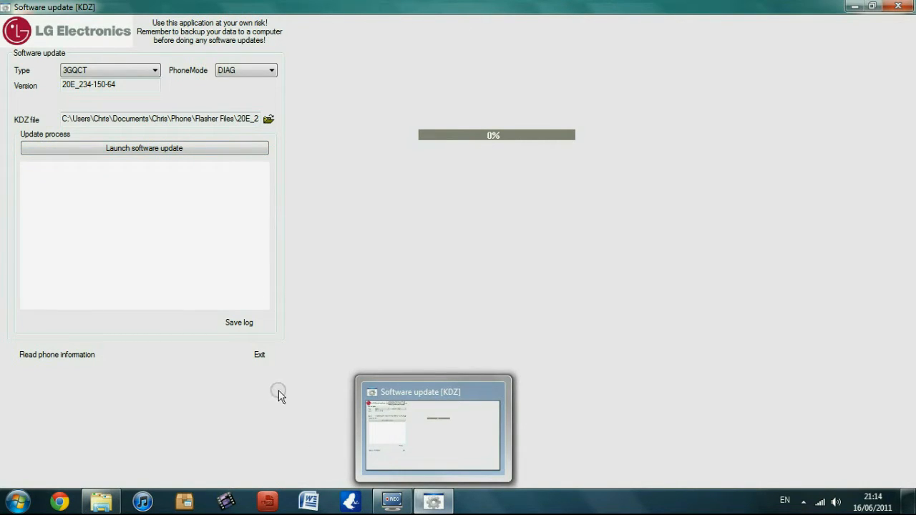
pyautogui.moveTo(896, 16)
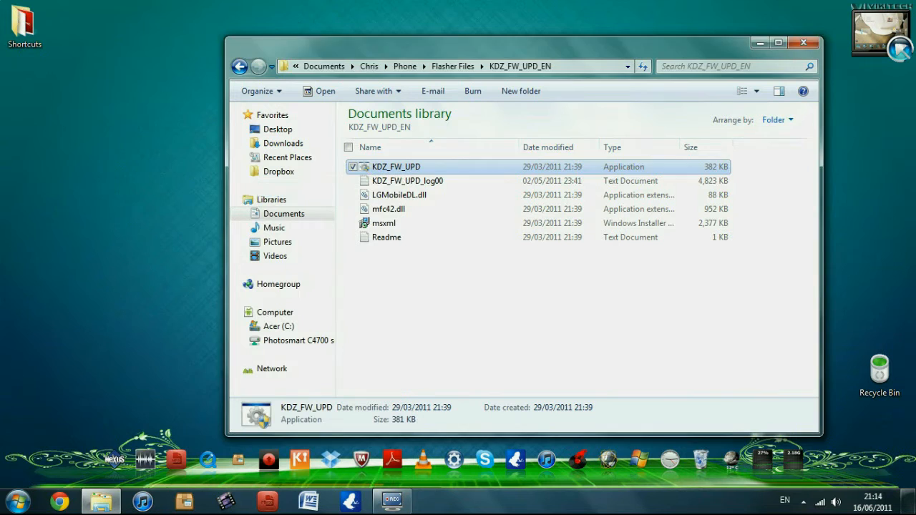
# Step: Relaunch KDZ_FW_UPD with the 20E_234-150-64 firmware file loaded at 0% progress
pyautogui.doubleClick(395, 166)
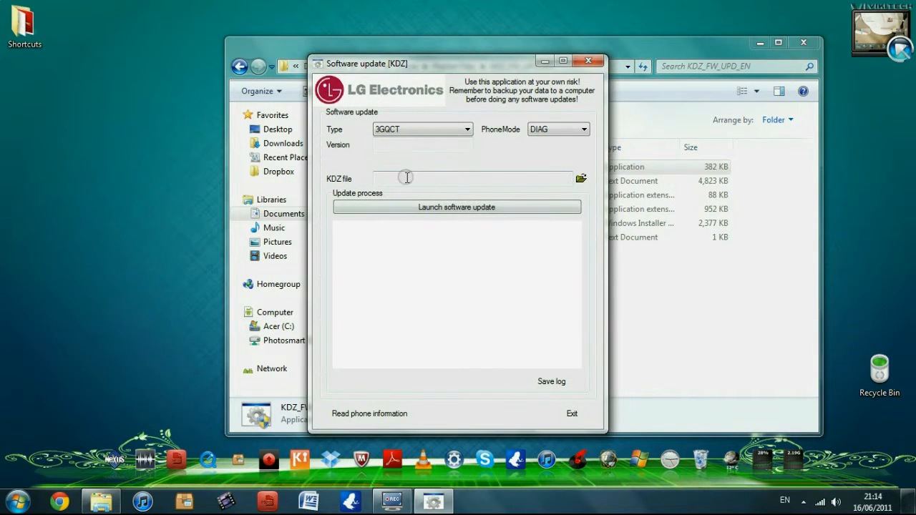
pyautogui.click(581, 179)
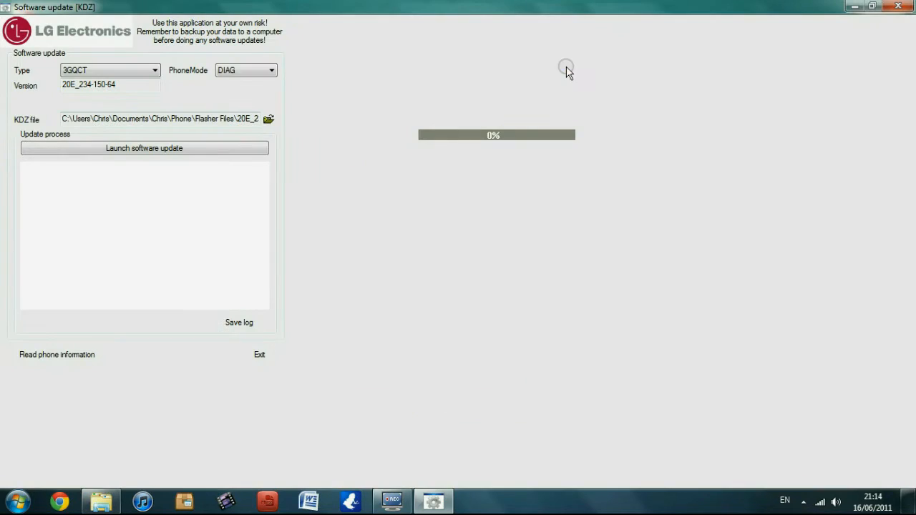
pyautogui.moveTo(140, 238)
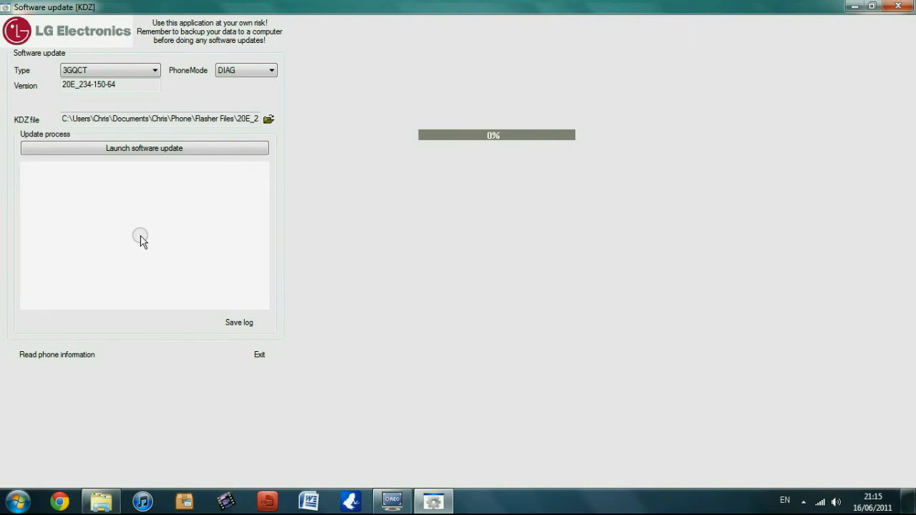
pyautogui.moveTo(140, 168)
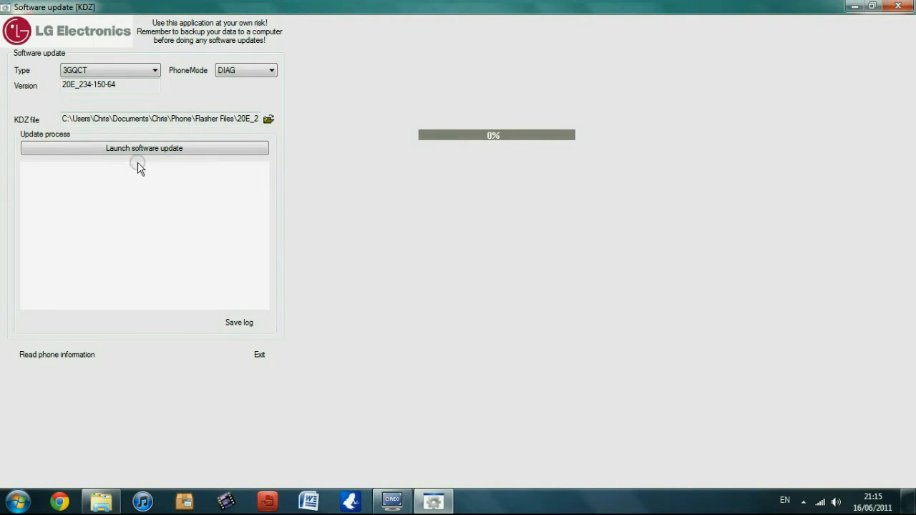
# Step: Launch the software update so the log shows KDZ unpacking and DIAG connection to the GT540
pyautogui.click(143, 147)
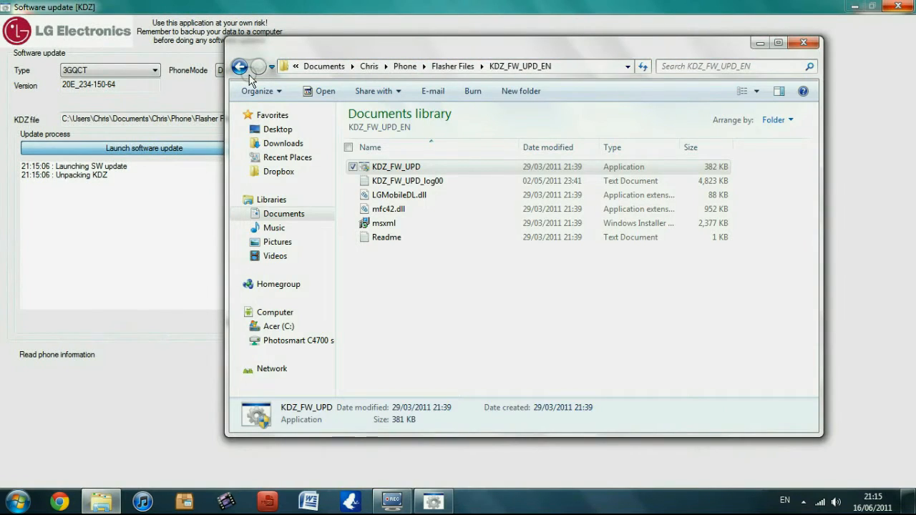
pyautogui.click(240, 66)
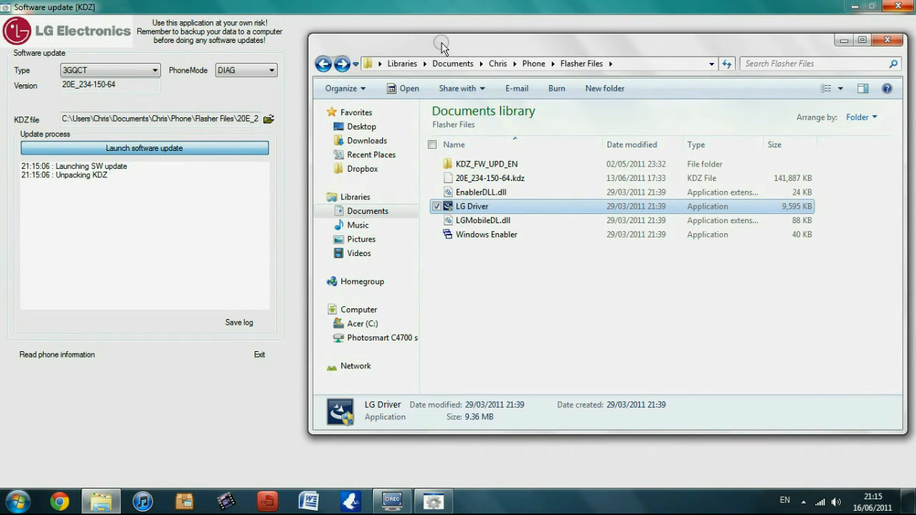
pyautogui.click(143, 147)
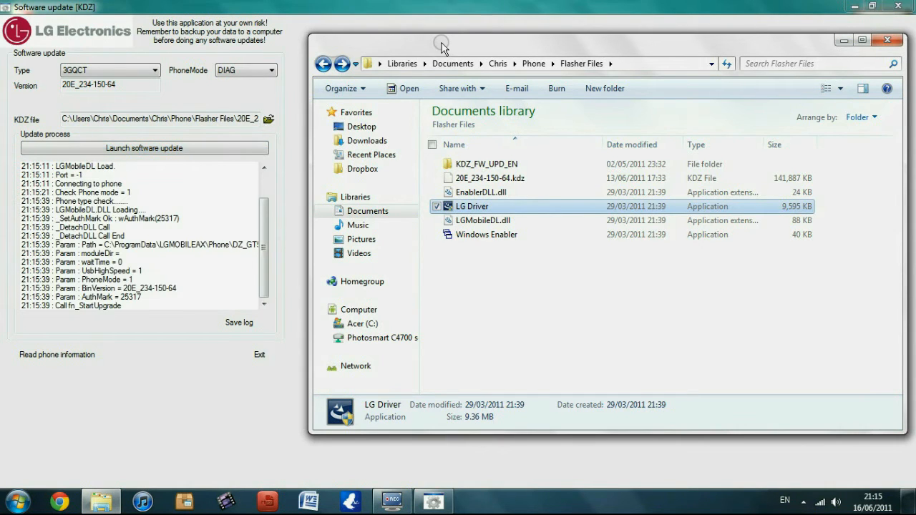